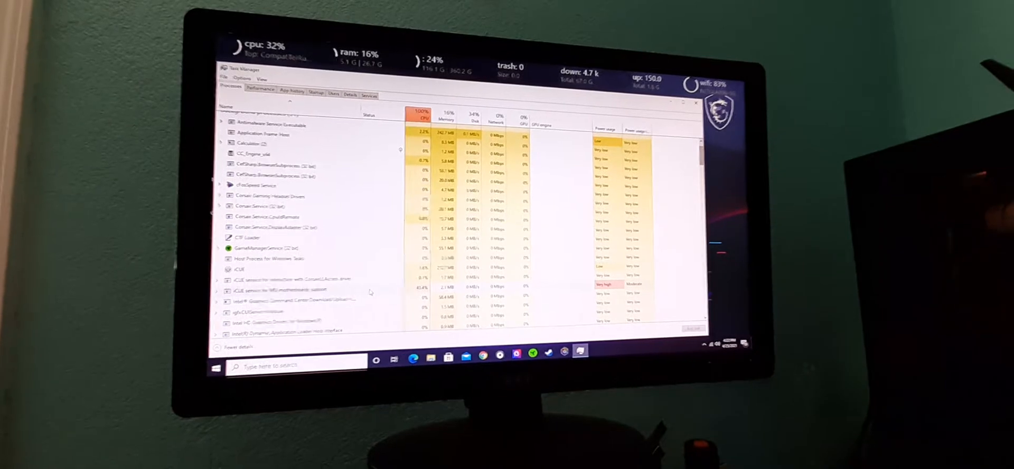
End the high-CPU 'iCUE service for MSI motherboards support' process via its context menu.
{"action": "right_click", "coordinate": [278, 286]}
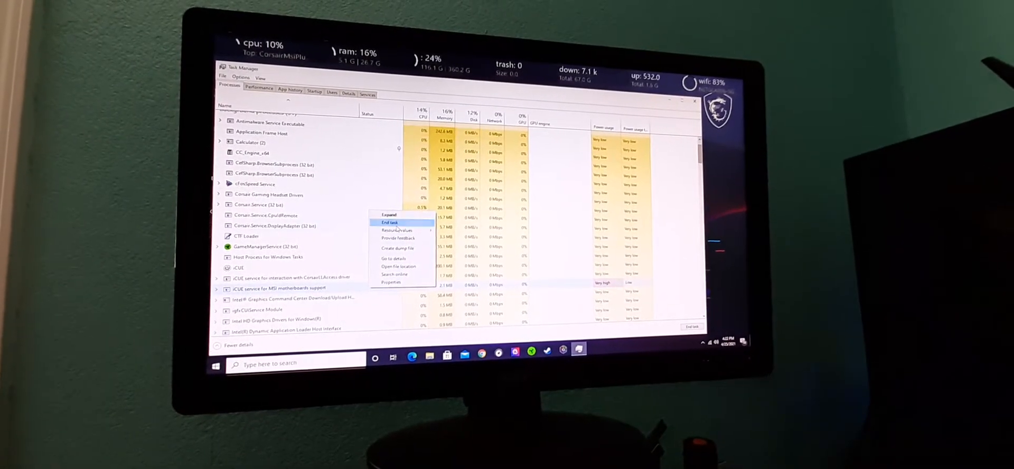
{"action": "left_click", "coordinate": [390, 221]}
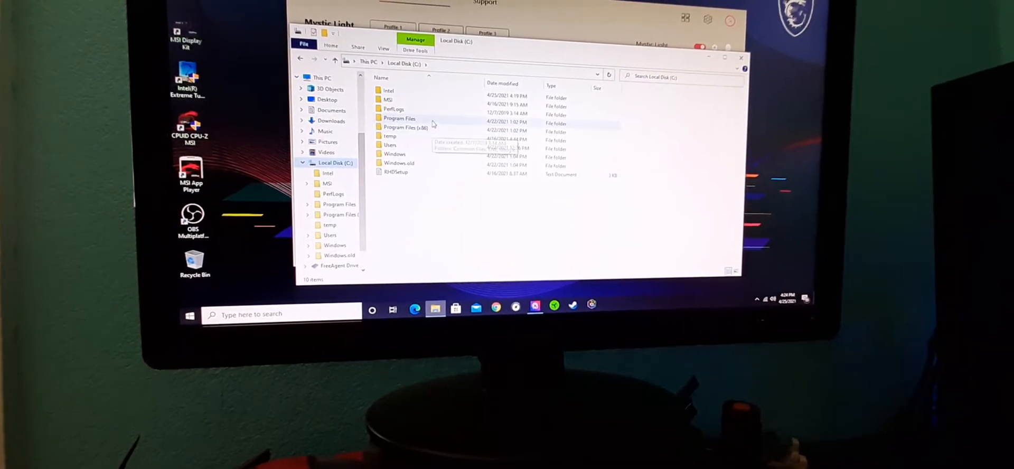
Navigate Program Files > Corsair > CORSAIR iCUE 4 Software > plugins > MSI to reach the MSI plugins folder.
{"action": "double_click", "coordinate": [399, 119]}
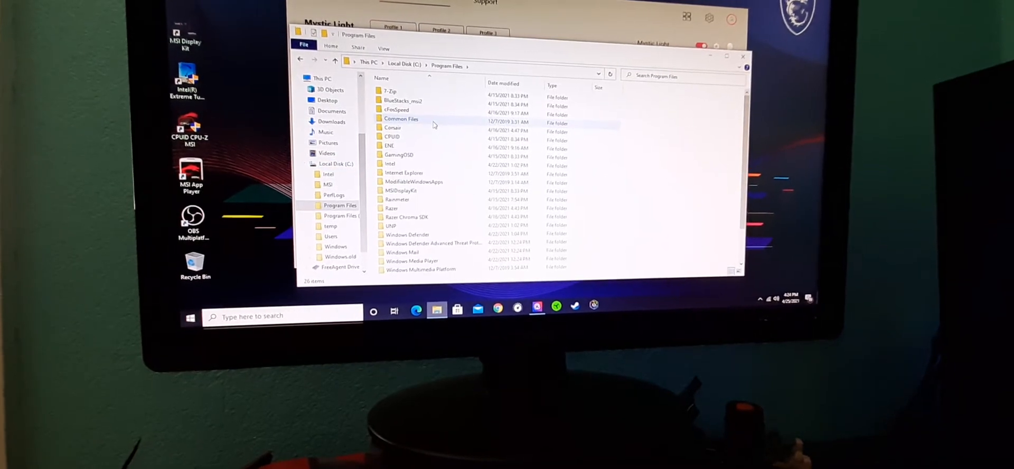
{"action": "double_click", "coordinate": [393, 128]}
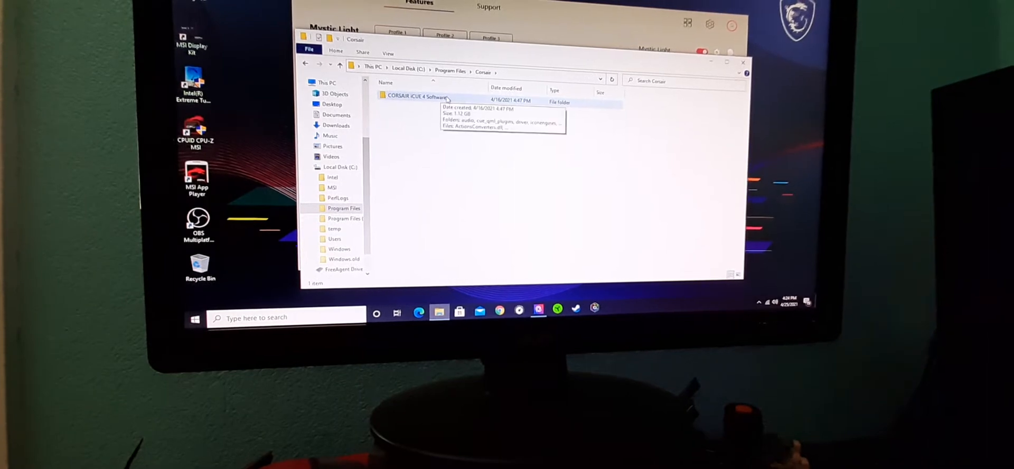
{"action": "double_click", "coordinate": [421, 96]}
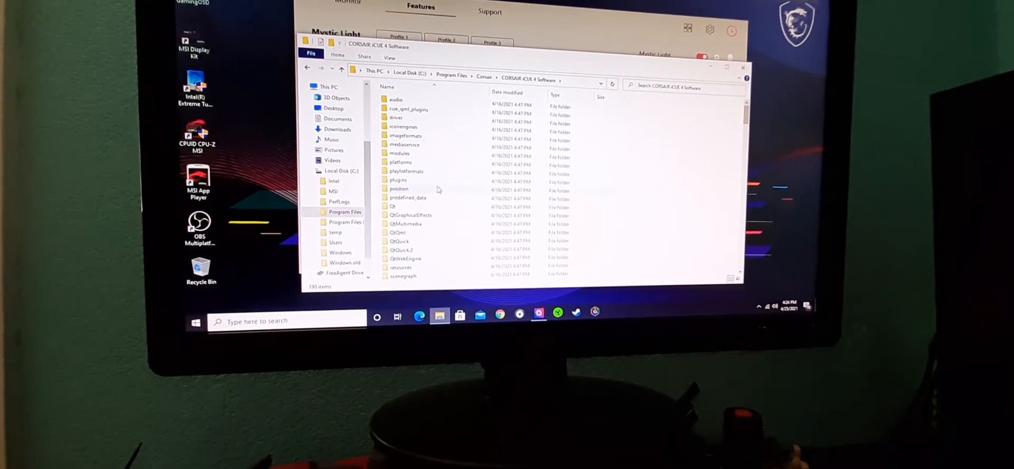
{"action": "double_click", "coordinate": [398, 179]}
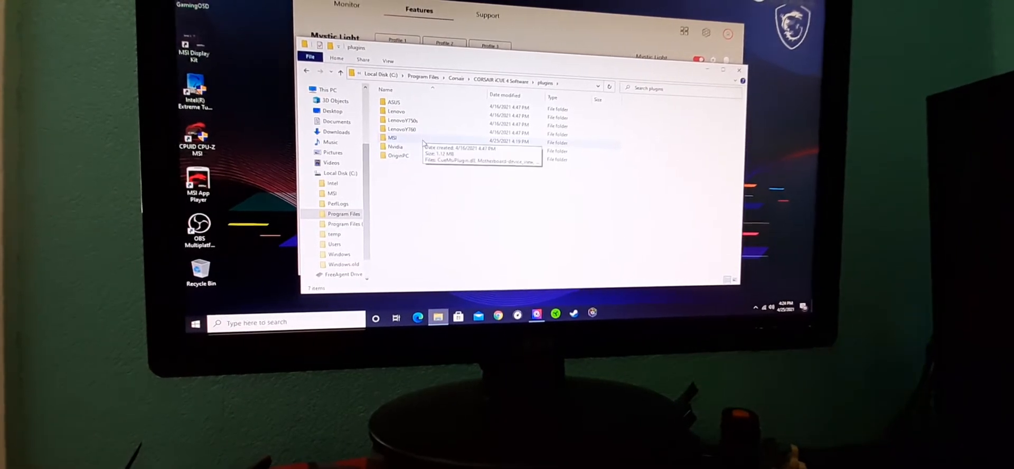
{"action": "double_click", "coordinate": [393, 137]}
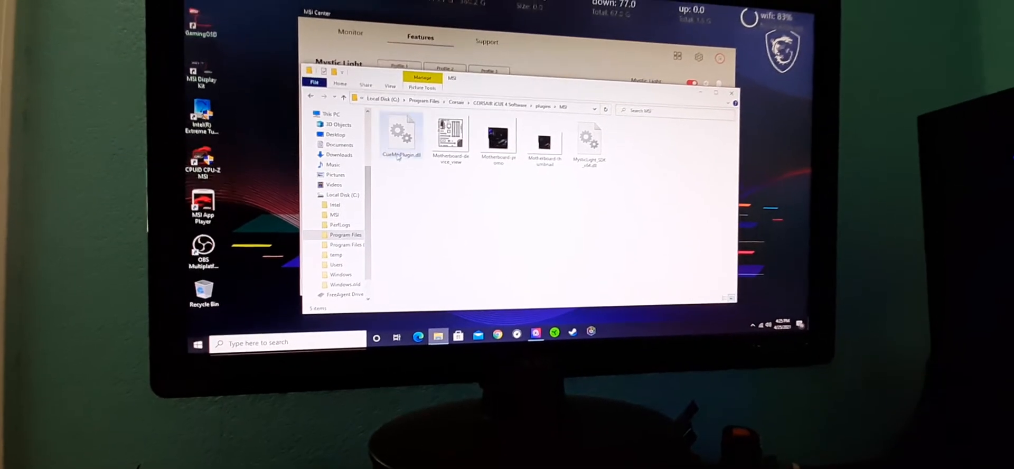
Delete the MSI motherboard plugin DLL, retrying past the File In Use warning.
{"action": "right_click", "coordinate": [402, 134]}
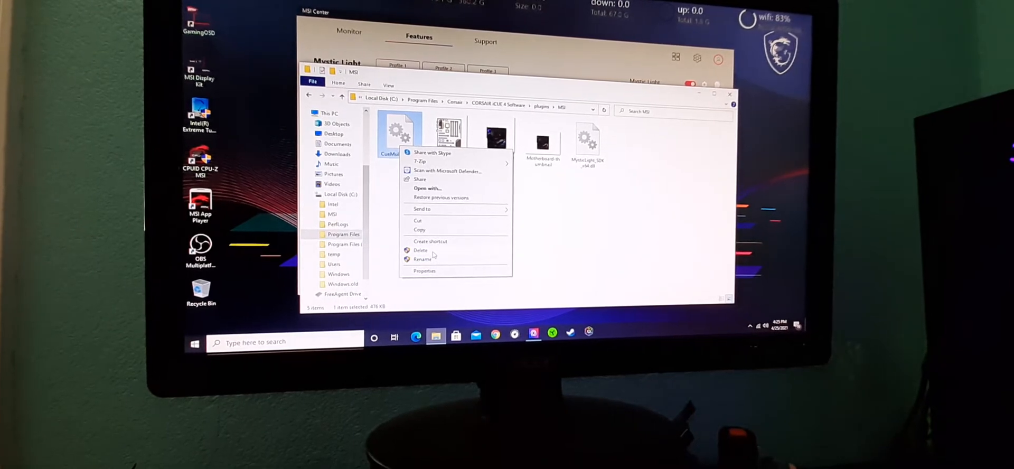
{"action": "left_click", "coordinate": [421, 251]}
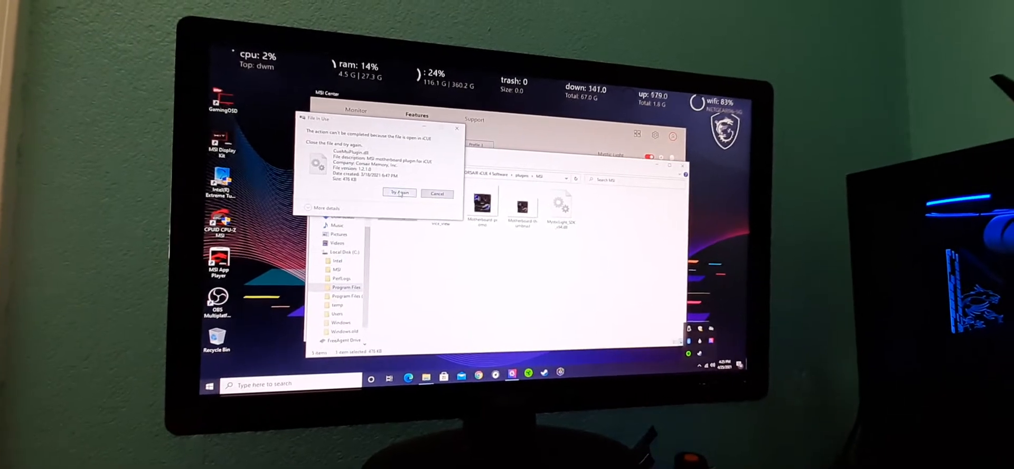
{"action": "left_click", "coordinate": [399, 192]}
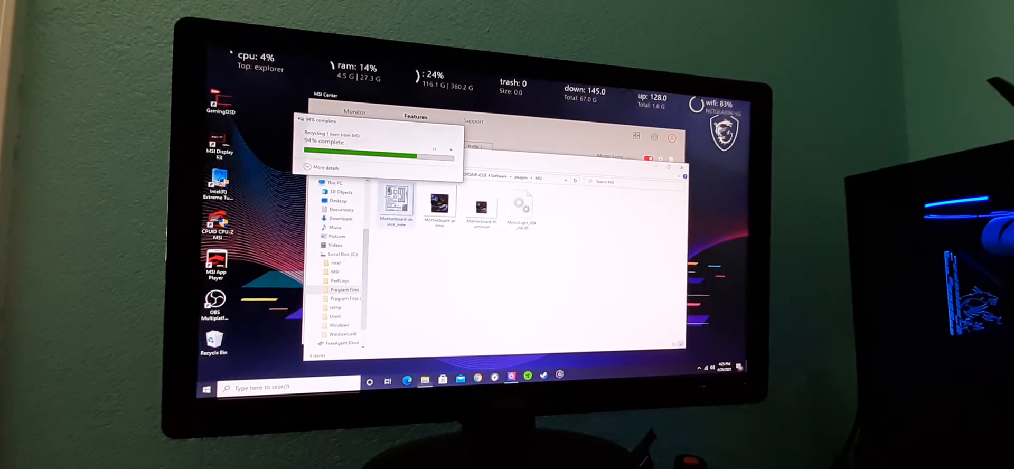